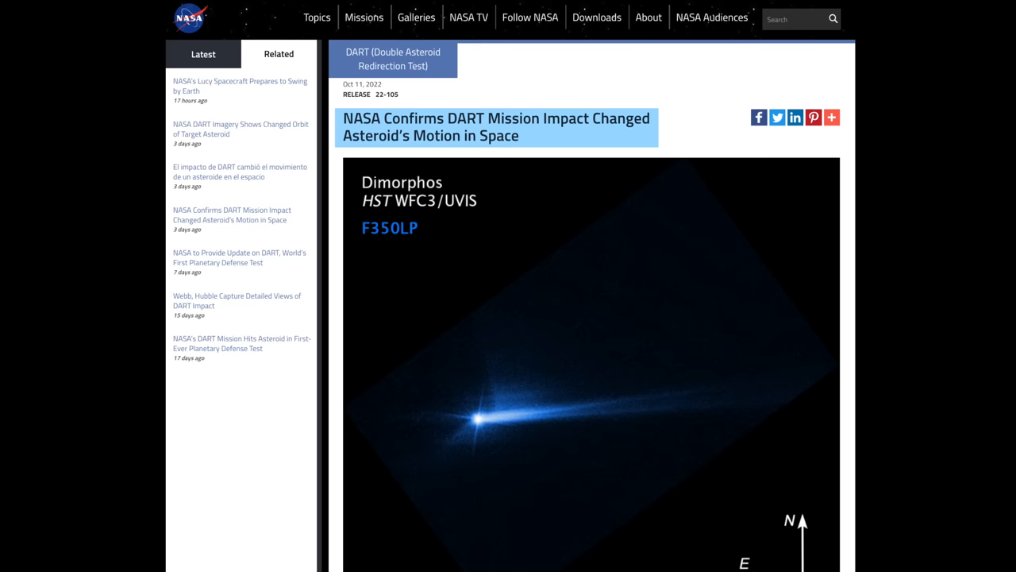
Leave the key-finding distance puzzle and reach the mail-delivery coding puzzle with the repeat-4-times block
scroll("down", 3)
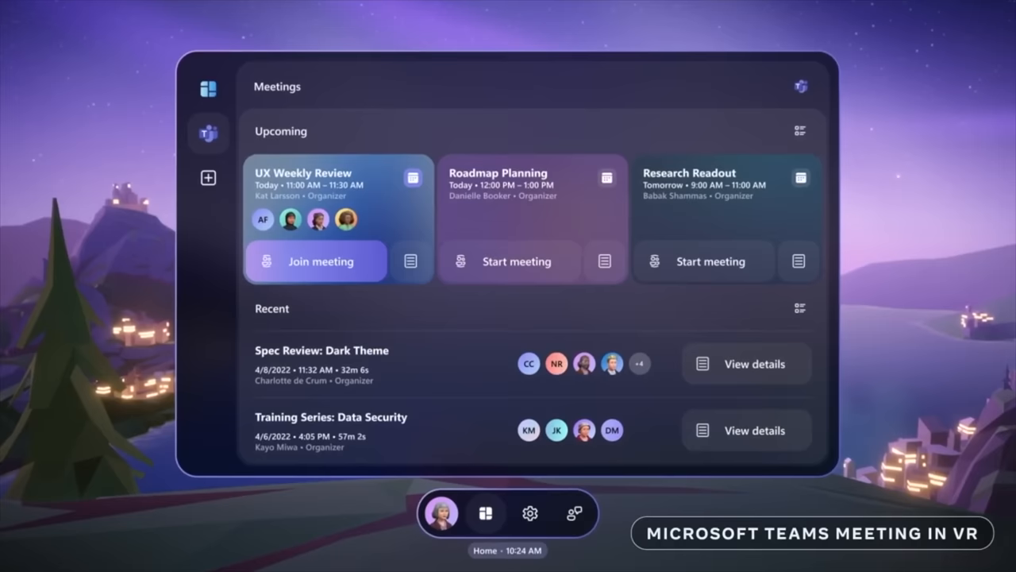
left_click(314, 261)
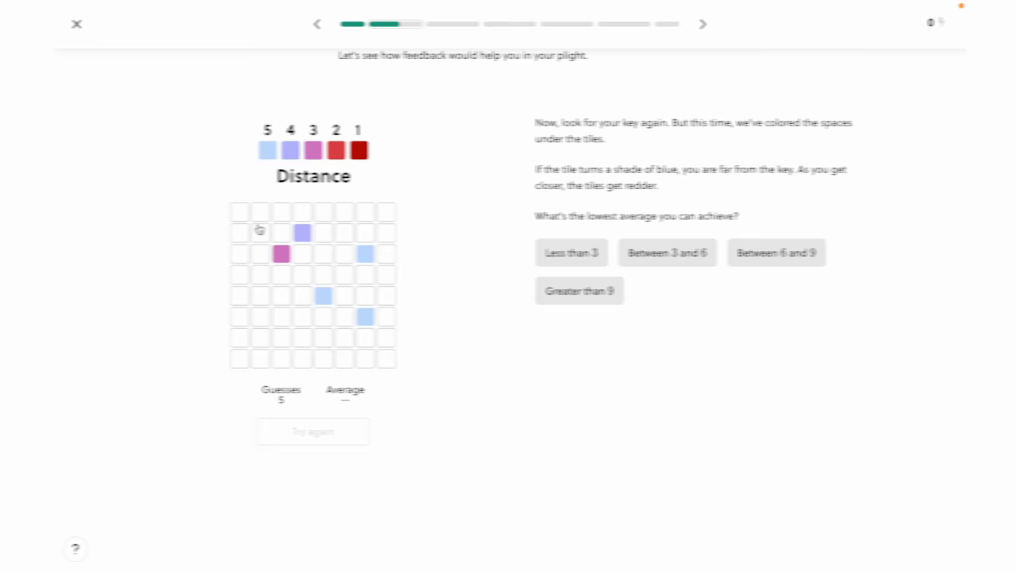
left_click(702, 24)
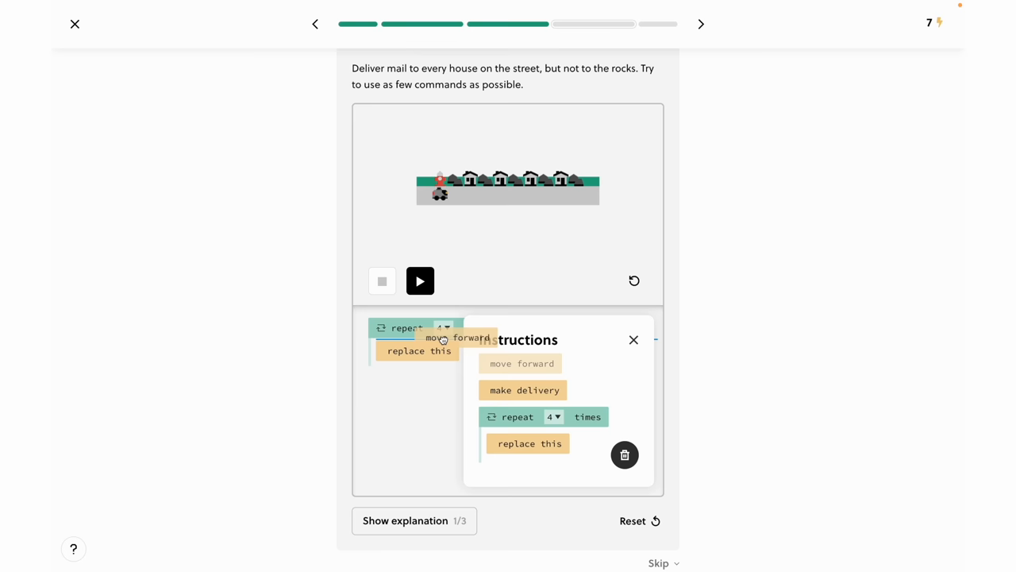